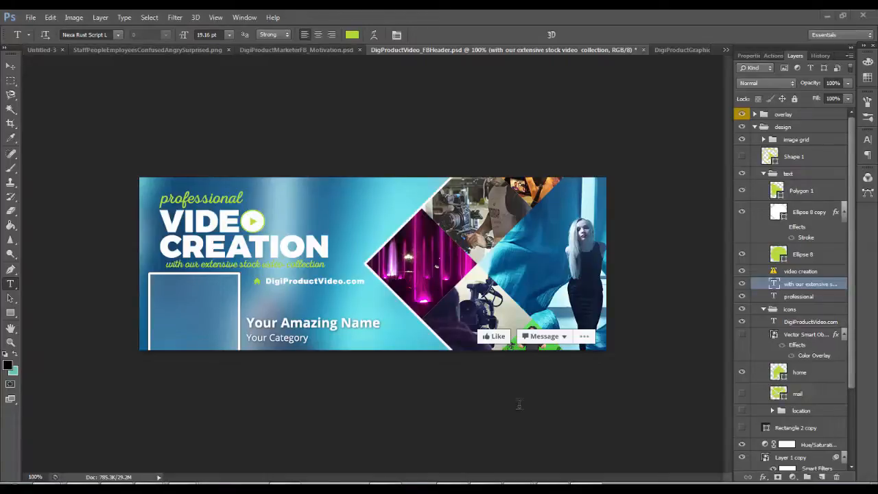
mouse_move(361, 395)
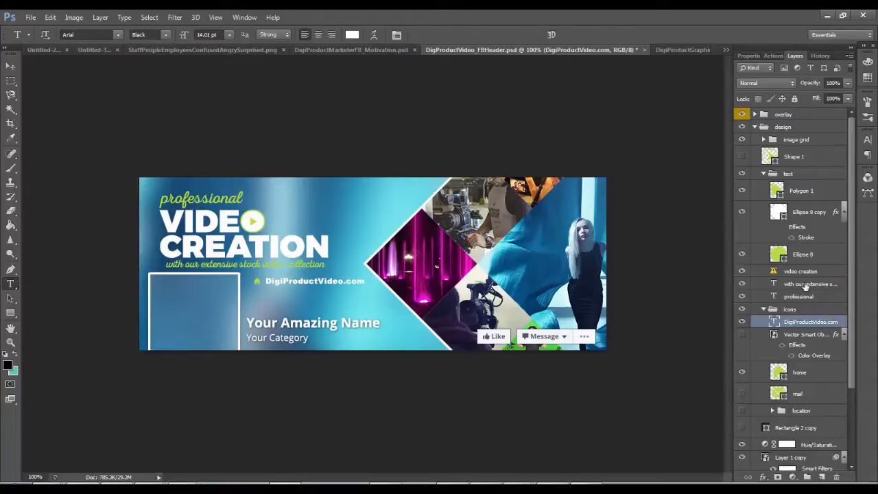
Hide the 'overlay' group to clear the profile mock-up from the Video Creation header
click(810, 283)
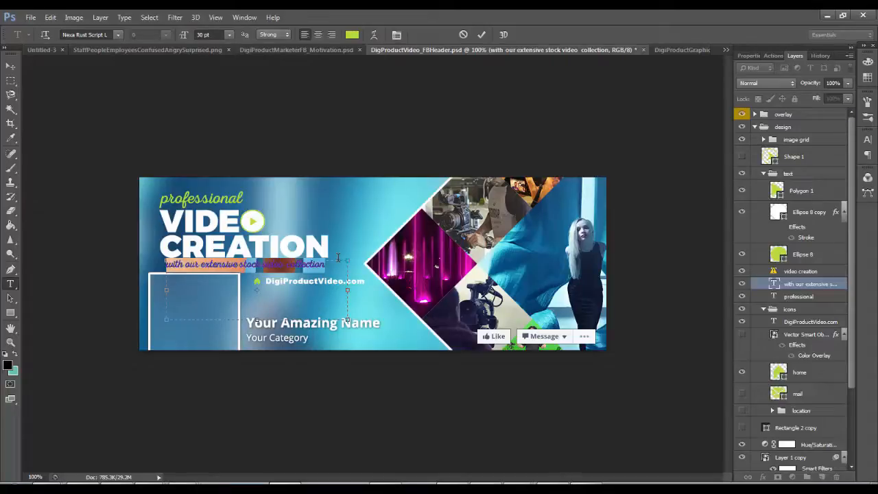
mouse_move(339, 253)
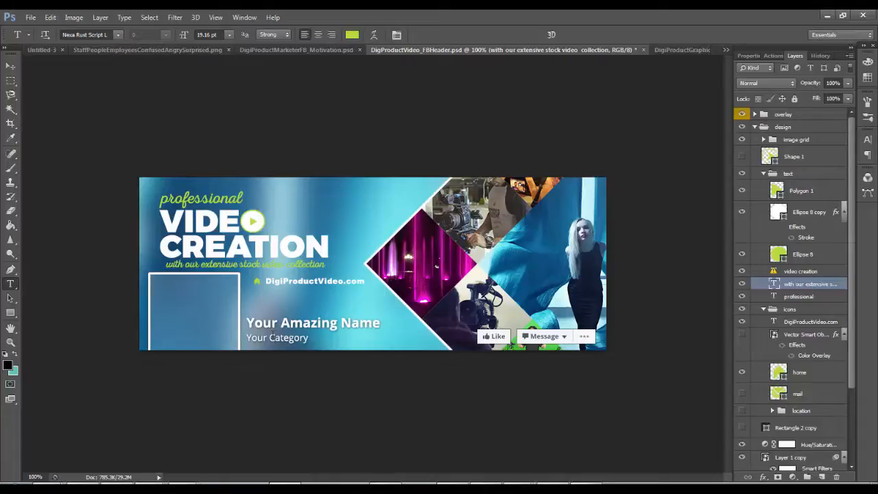
mouse_move(706, 153)
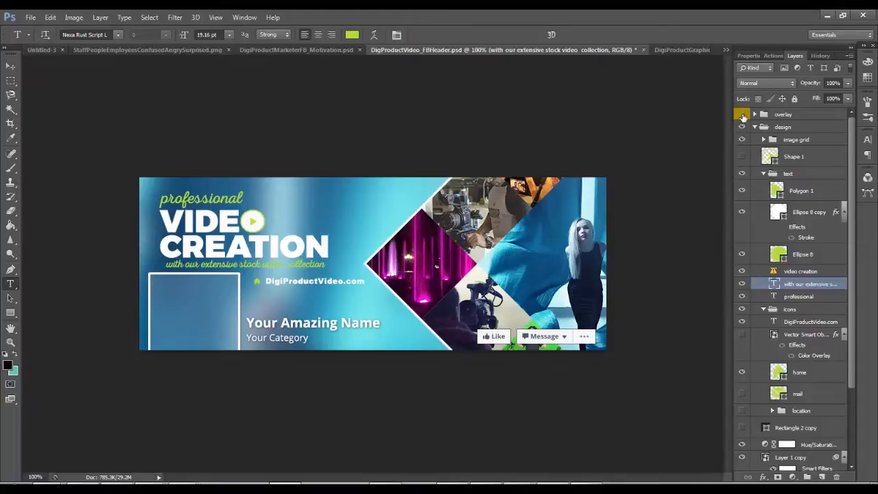
click(741, 114)
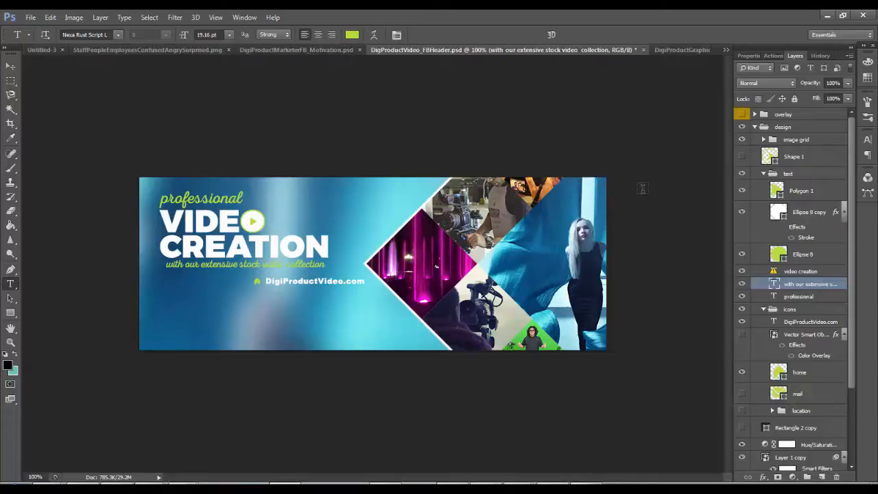
mouse_move(296, 50)
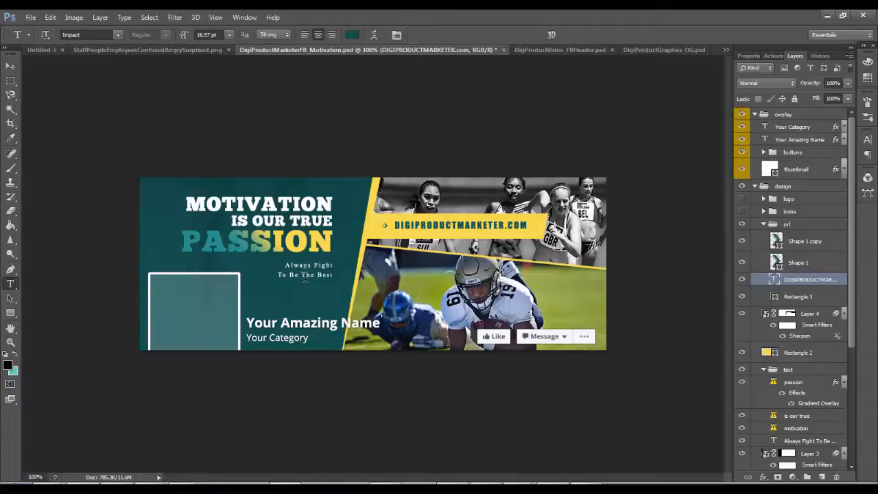
mouse_move(312, 285)
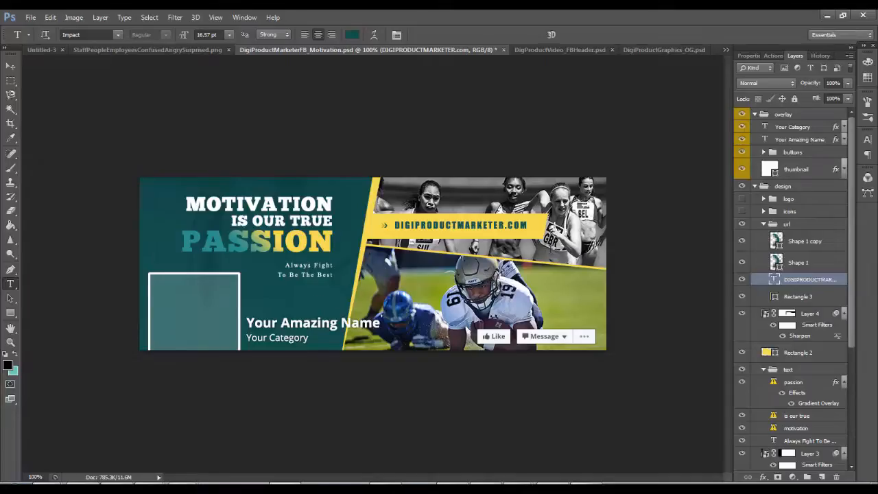
Hide the 'overlay' group on the DigiProductMarketerFB_Motivation.psd header
click(741, 115)
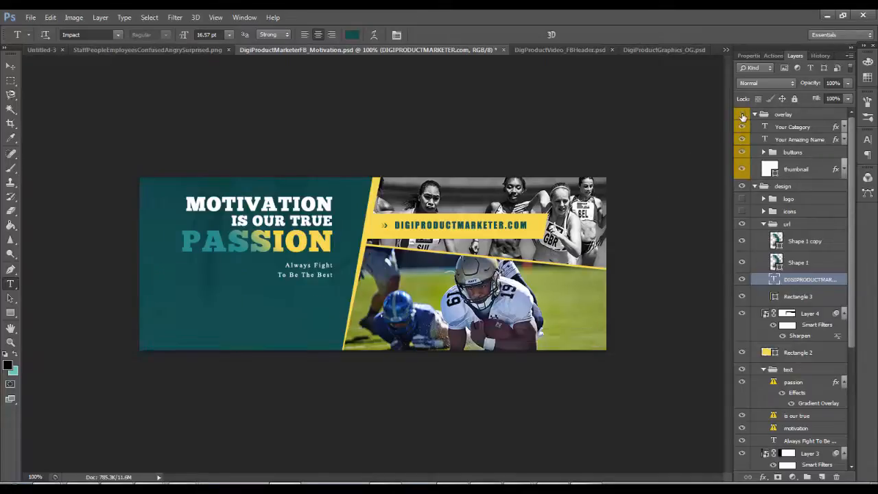
click(741, 114)
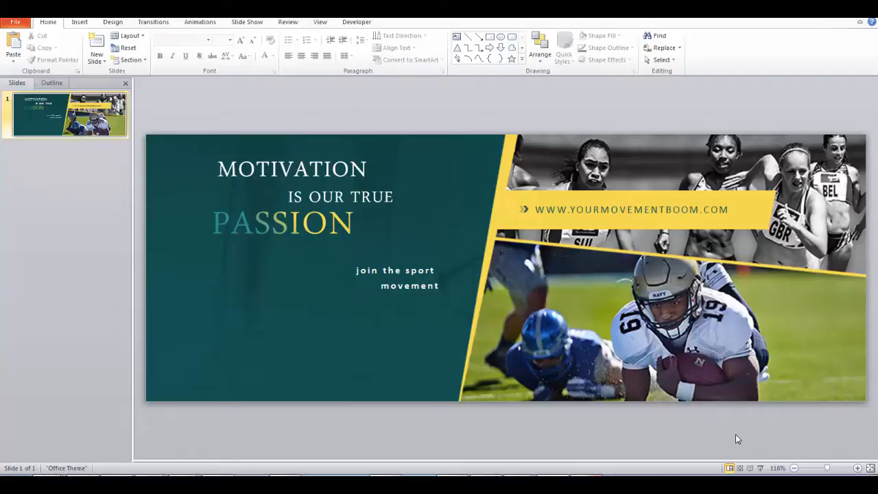
mouse_move(663, 214)
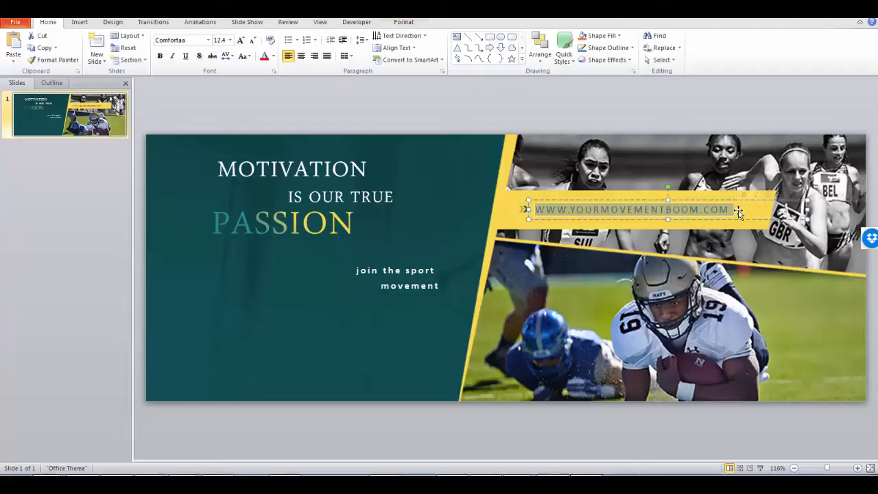
Change the yellow banner's web address to DIgiProductmarketer.com
text(DIgi)
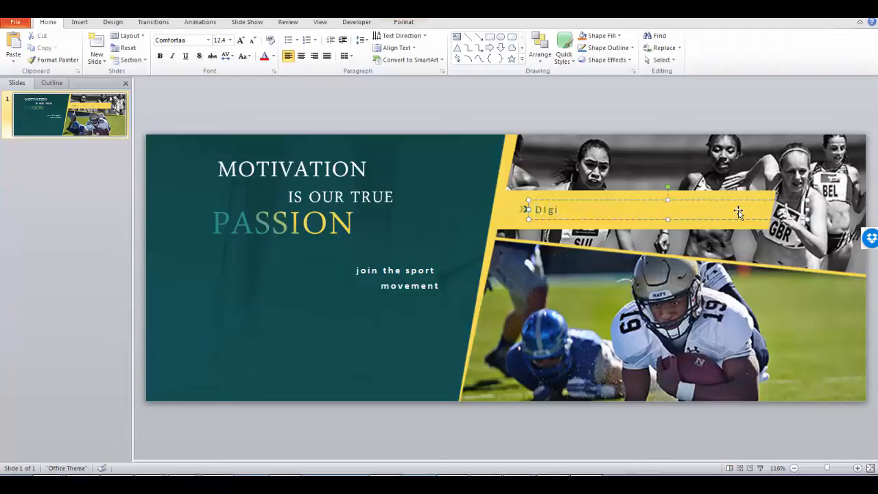
text(Prod)
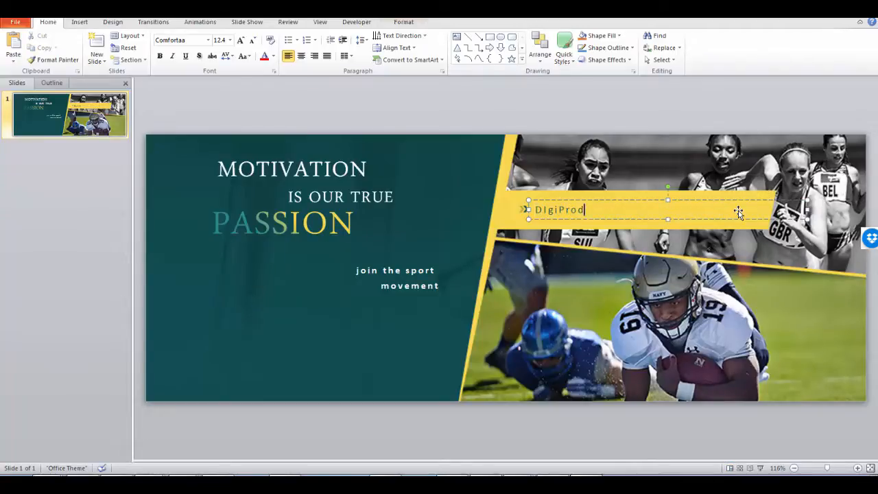
text(uctmarketer)
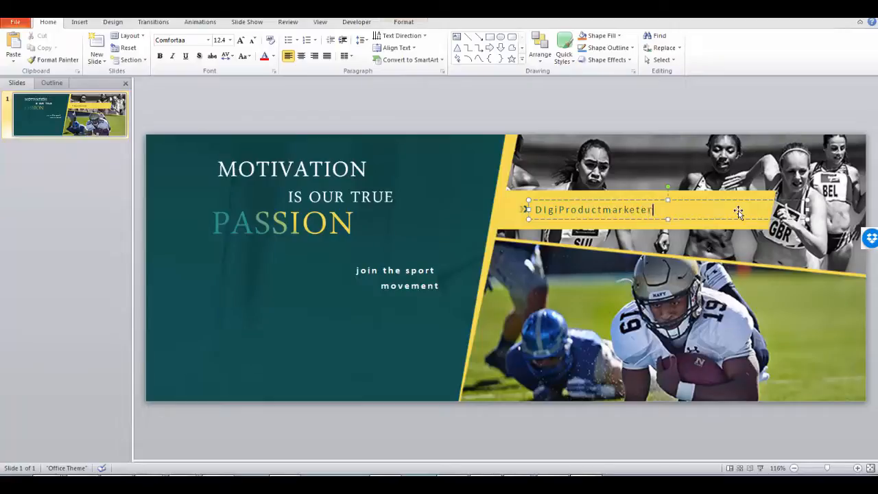
text(.com)
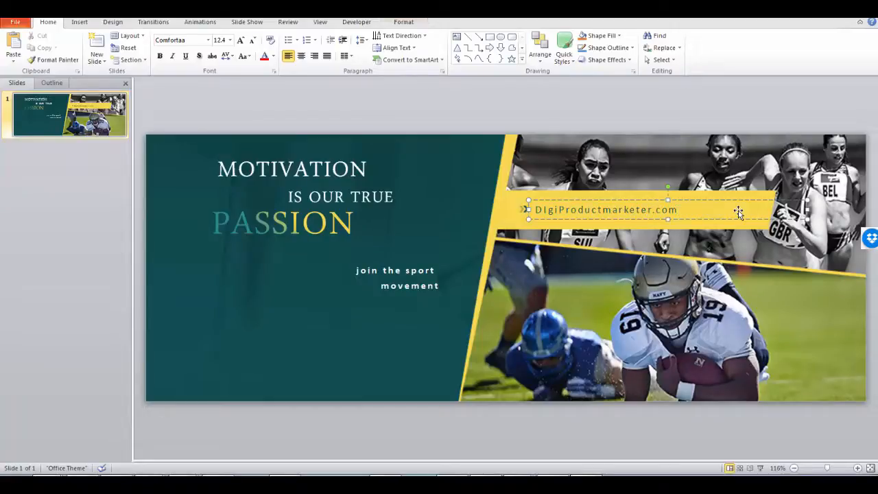
click(409, 278)
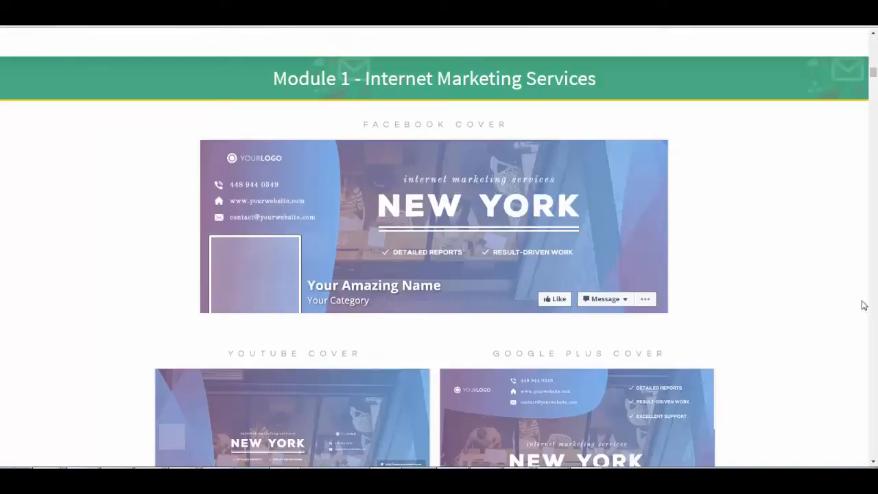
Scroll the Instant Social Branding page past Modules 16–50 to Fast-Action Bonus #5
scroll(down, 3)
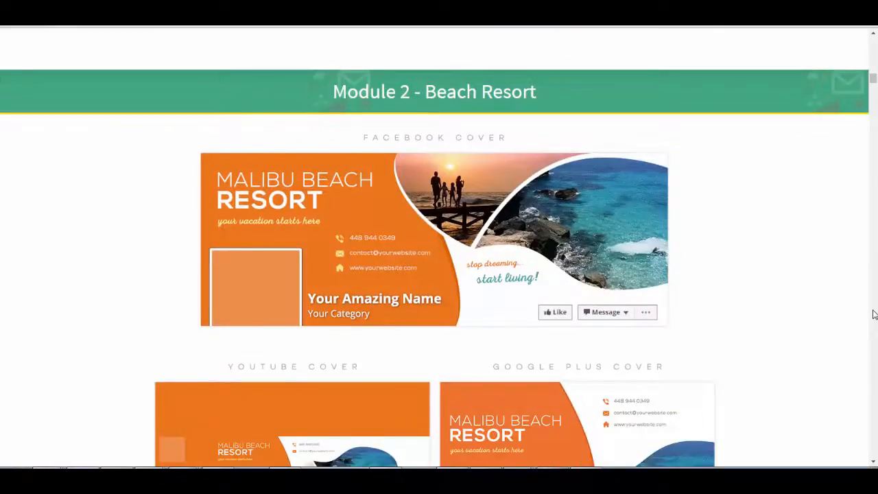
scroll(down, 3)
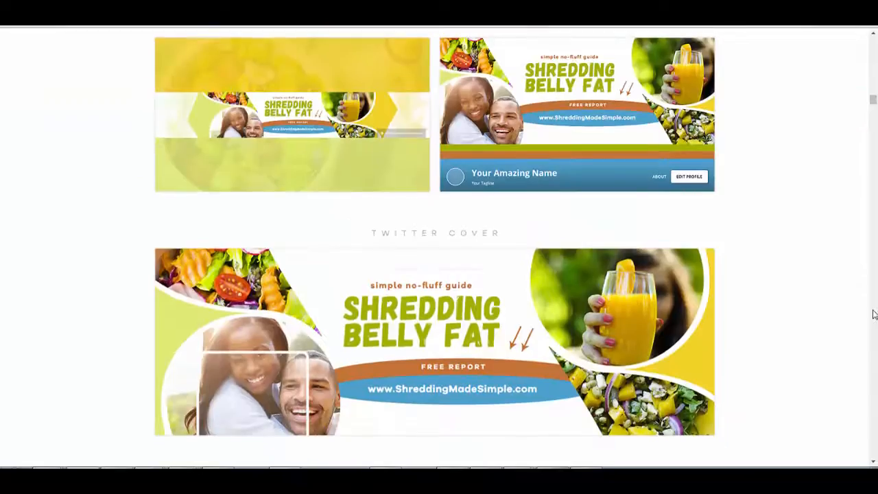
scroll(down, 3)
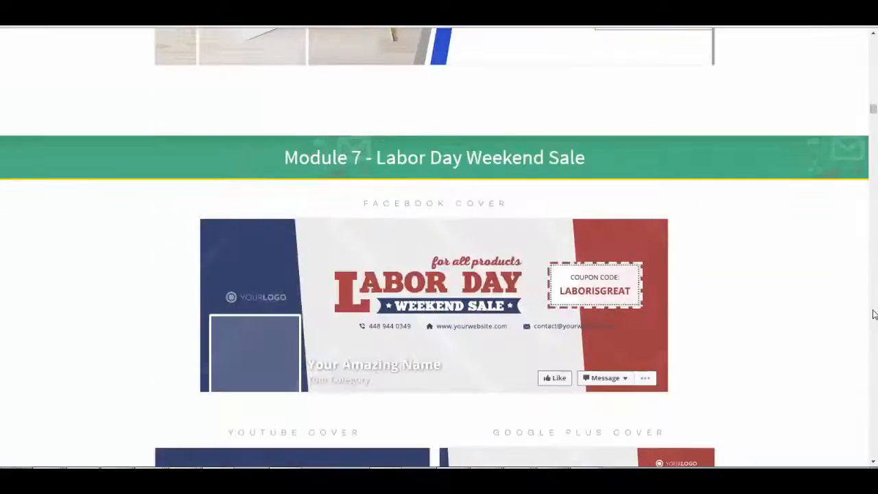
scroll(down, 3)
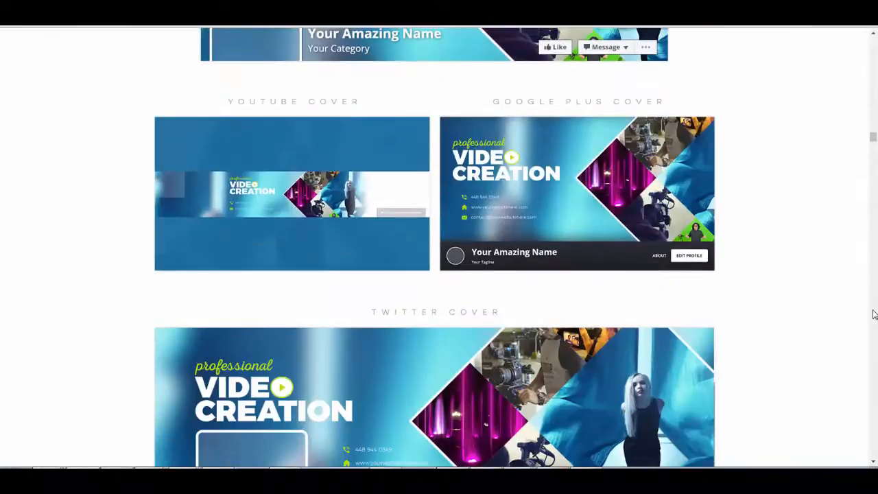
scroll(down, 3)
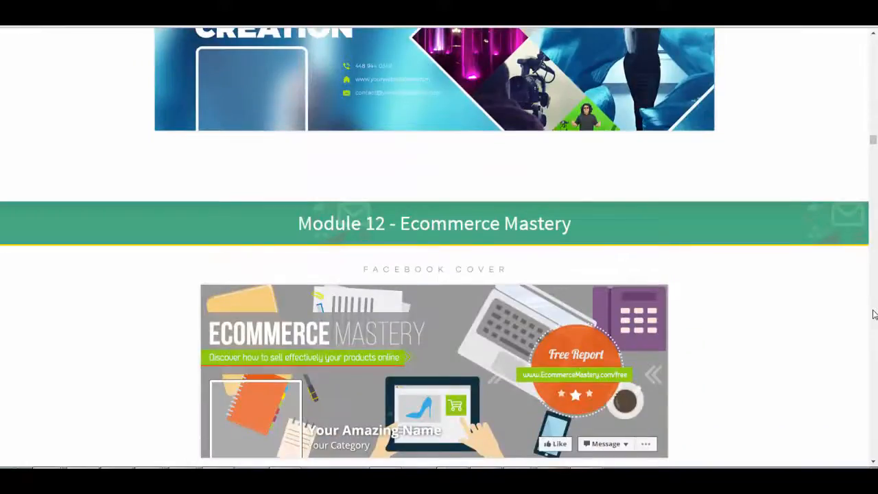
scroll(down, 3)
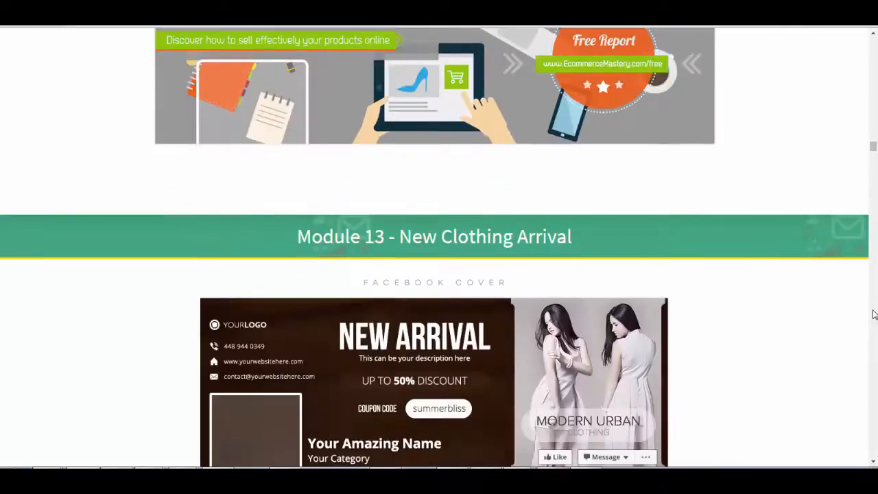
scroll(down, 3)
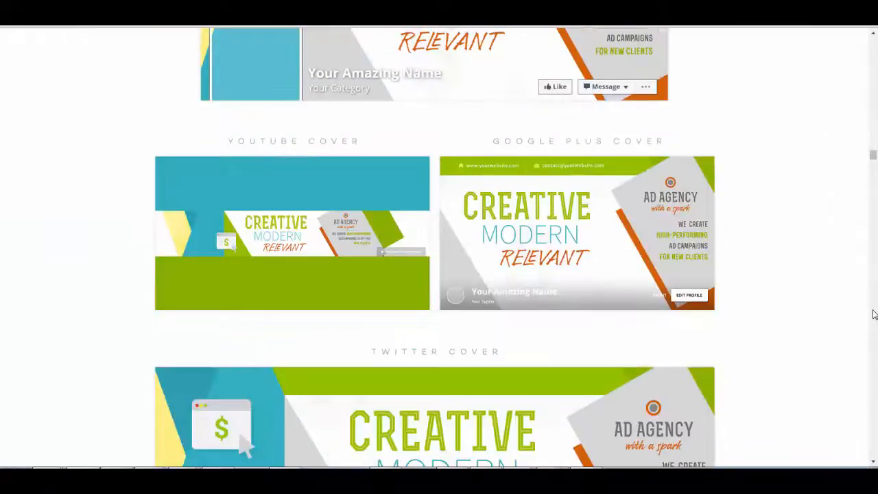
scroll(down, 3)
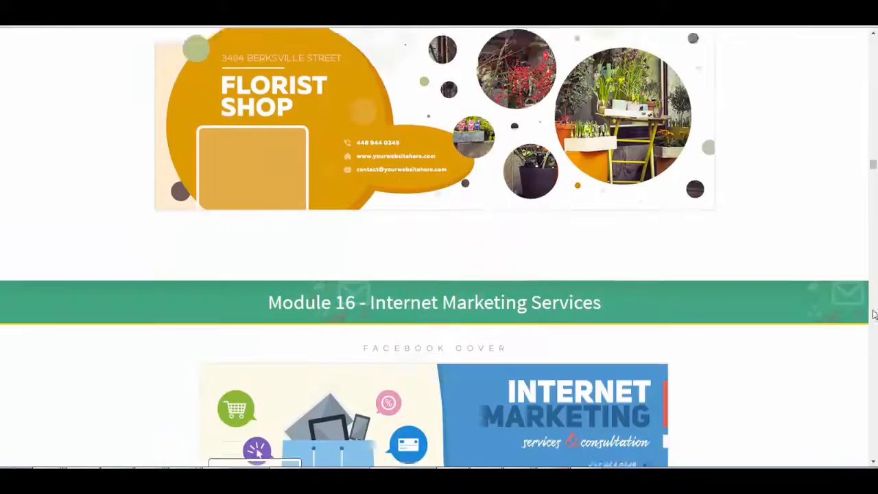
scroll(down, 3)
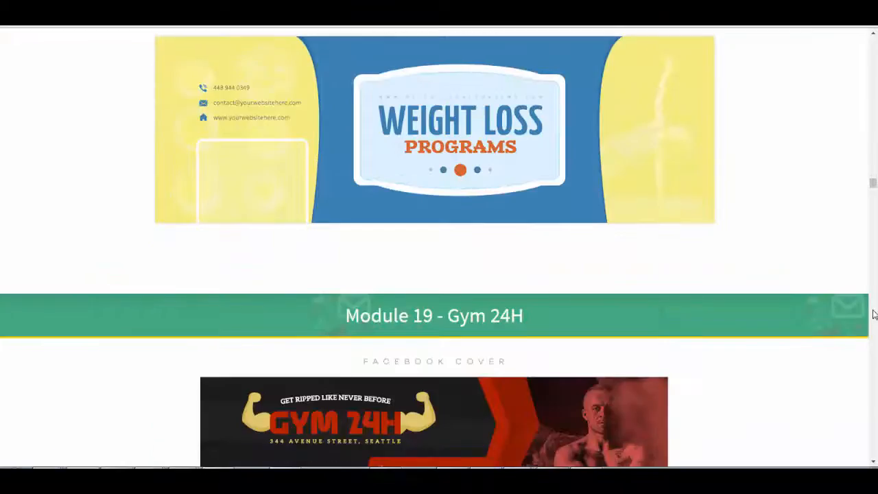
scroll(down, 3)
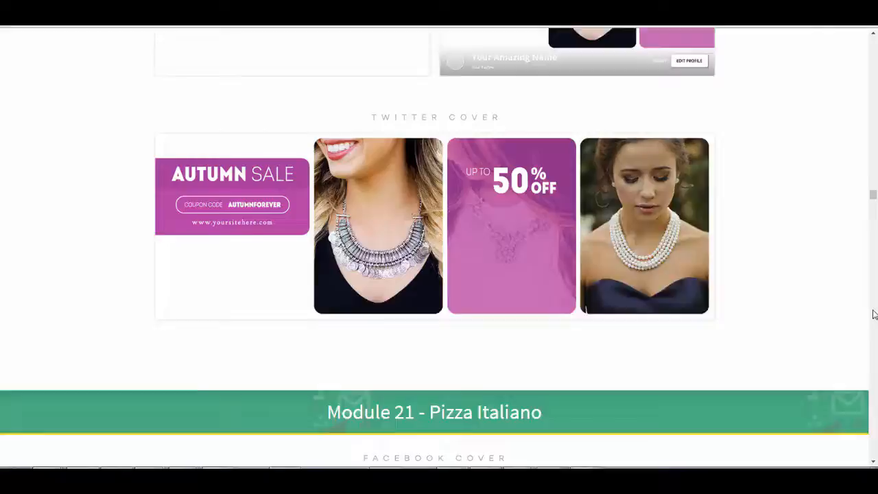
scroll(up, 3)
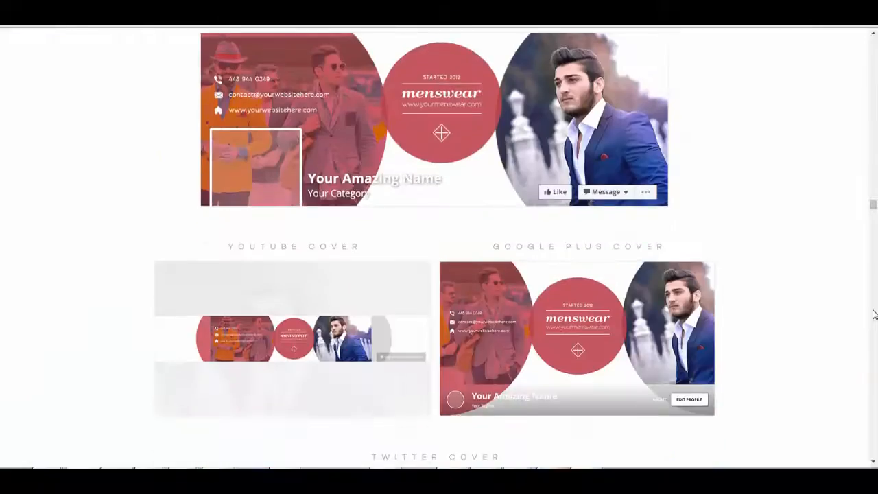
scroll(down, 3)
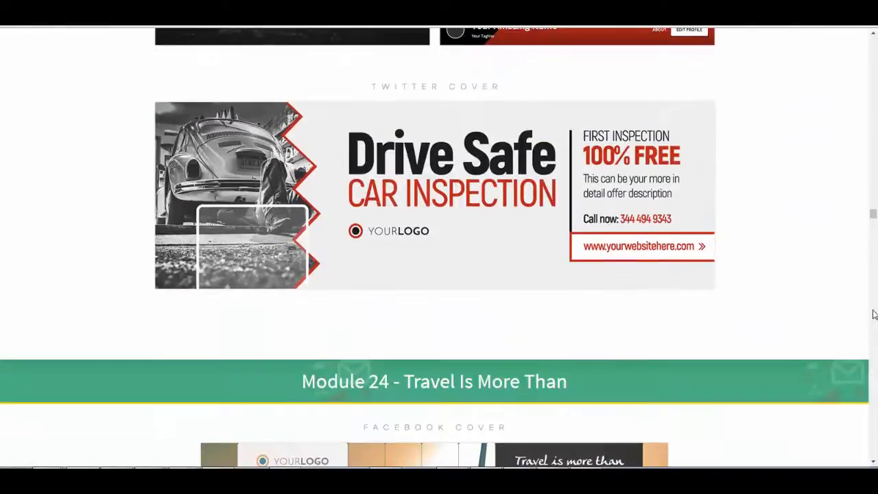
scroll(down, 3)
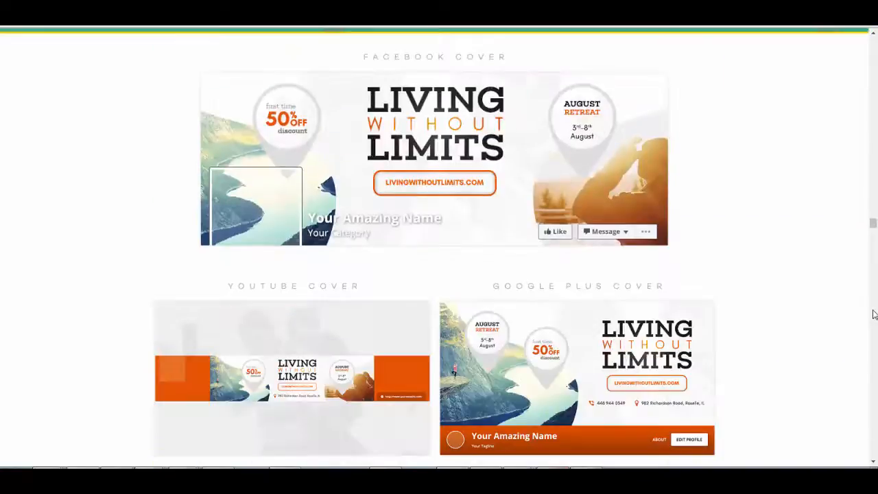
scroll(down, 3)
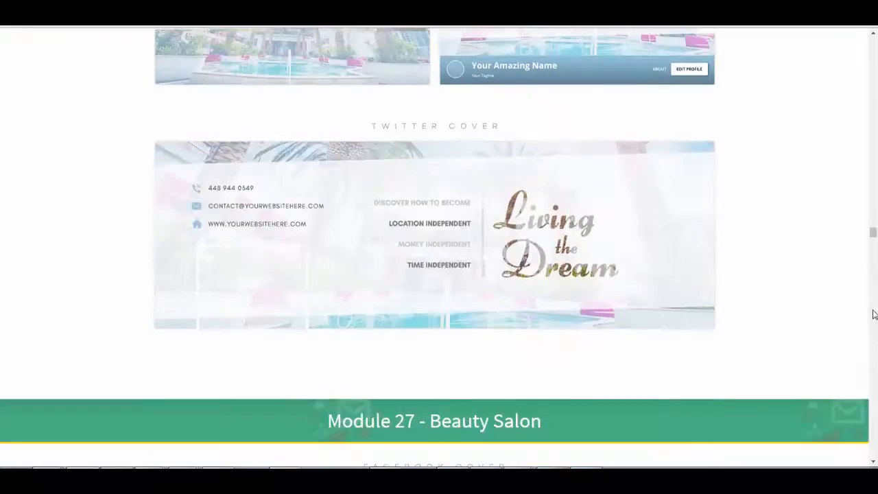
scroll(up, 3)
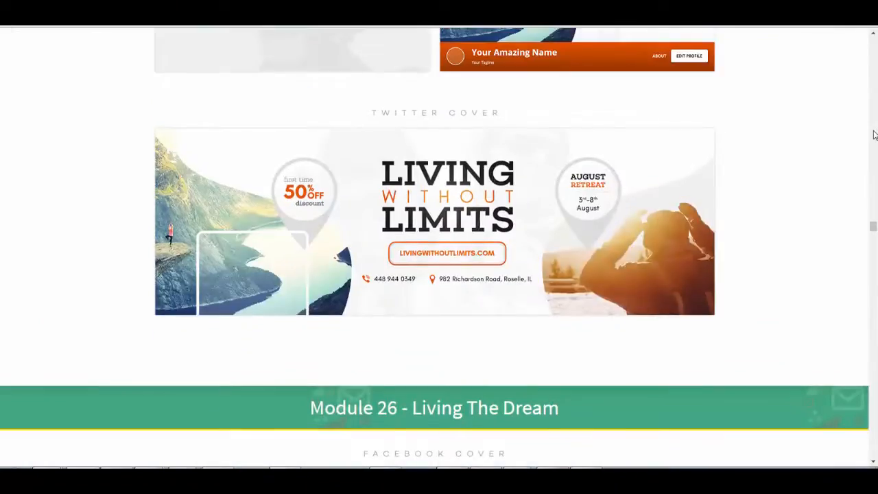
mouse_move(856, 418)
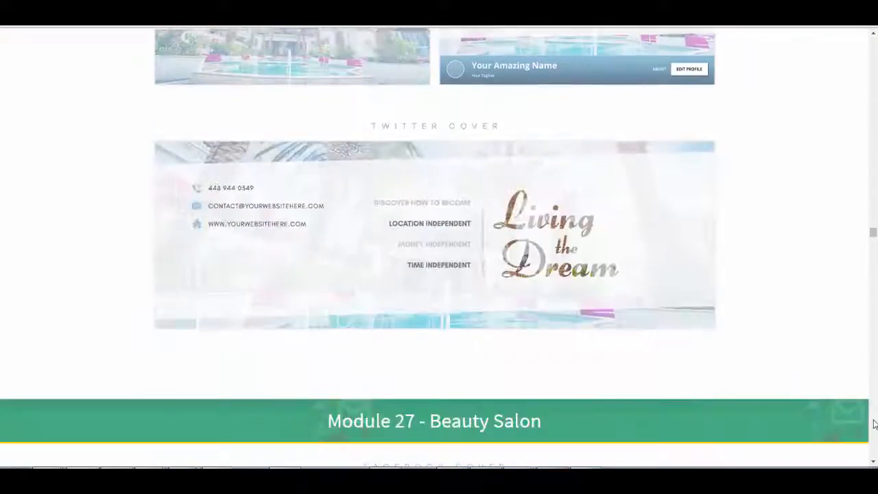
scroll(down, 3)
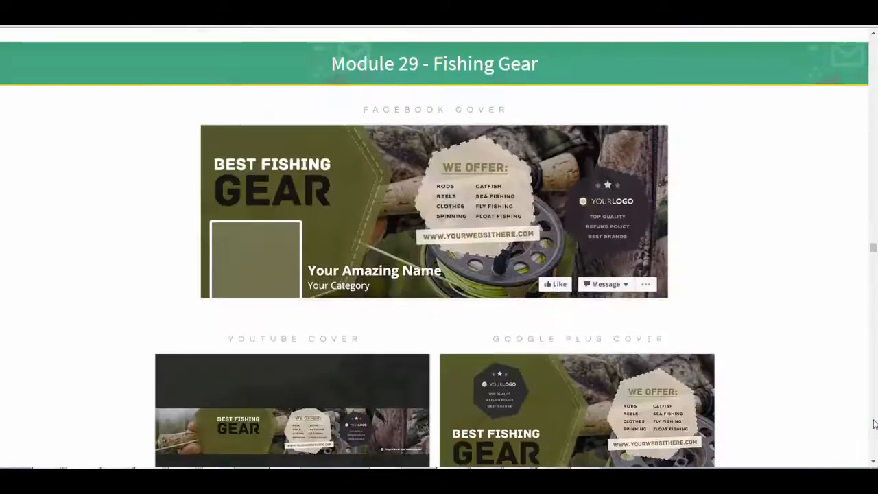
scroll(down, 3)
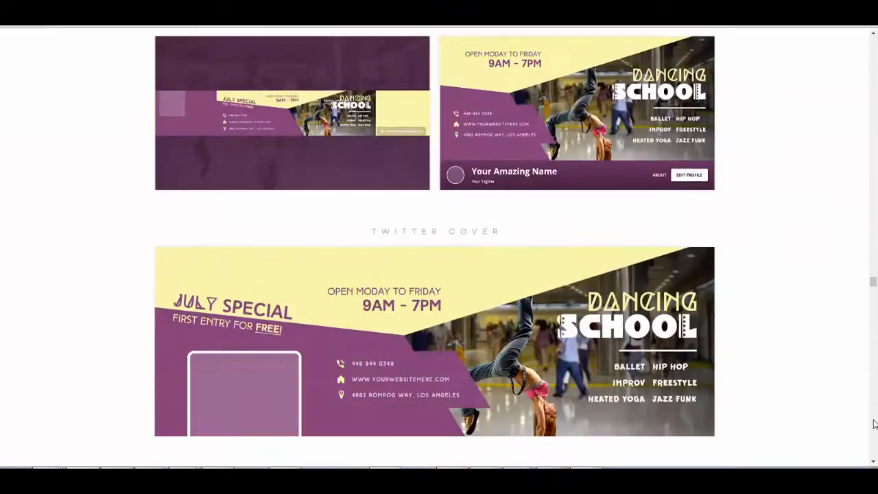
scroll(down, 3)
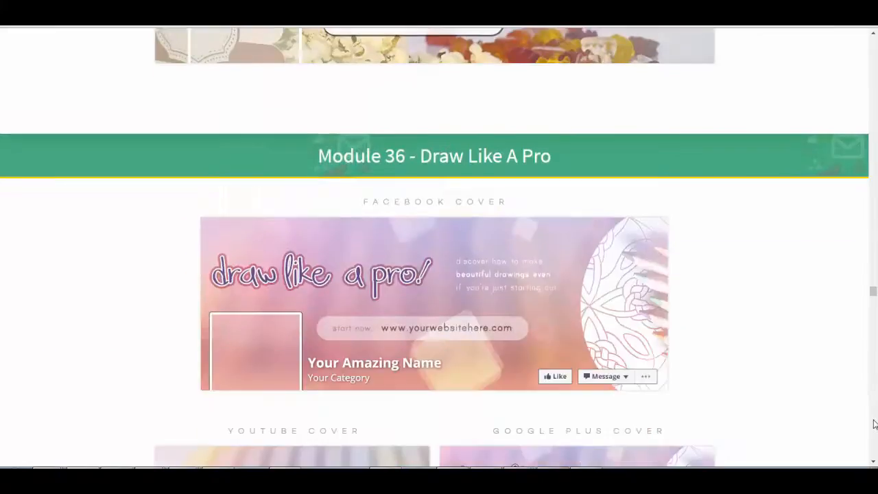
scroll(down, 3)
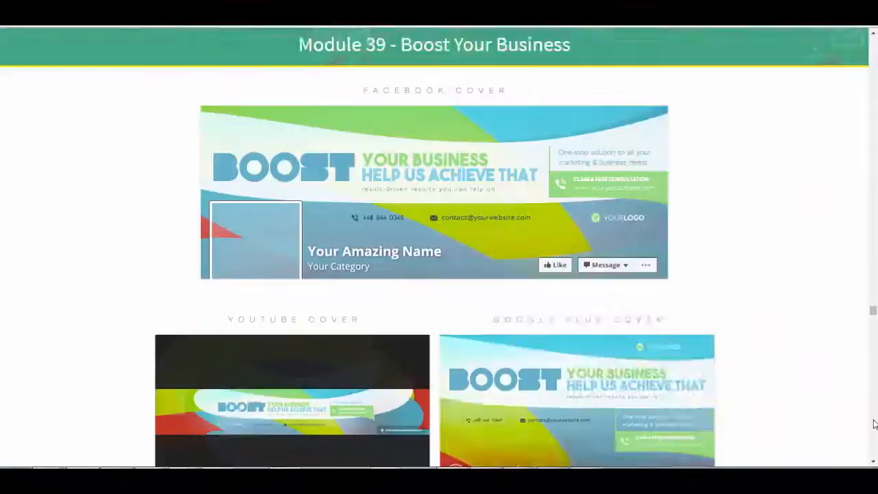
scroll(down, 3)
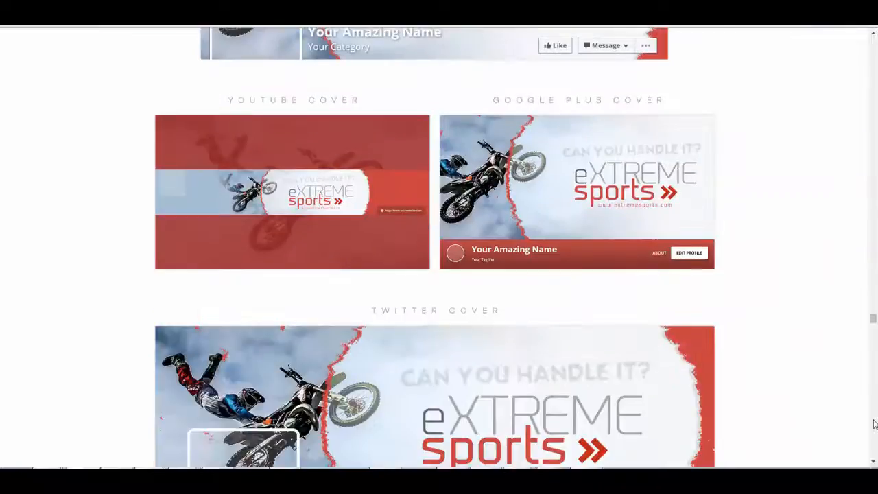
scroll(down, 3)
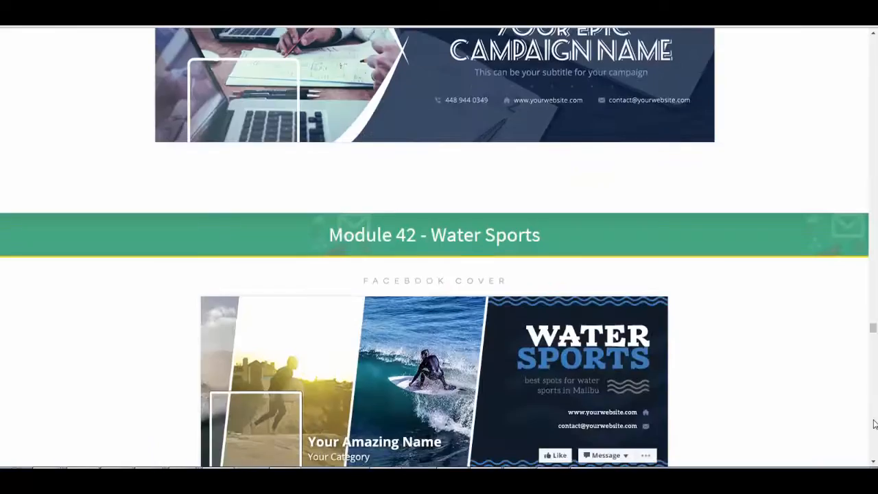
scroll(down, 3)
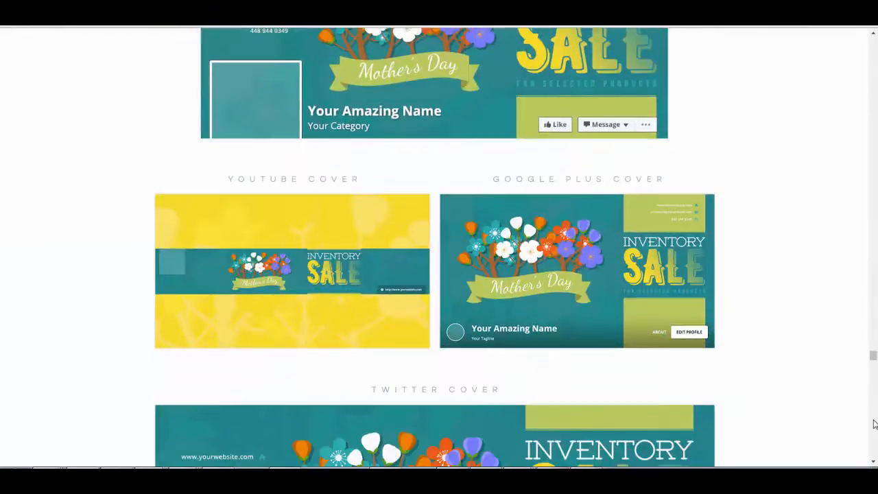
scroll(down, 3)
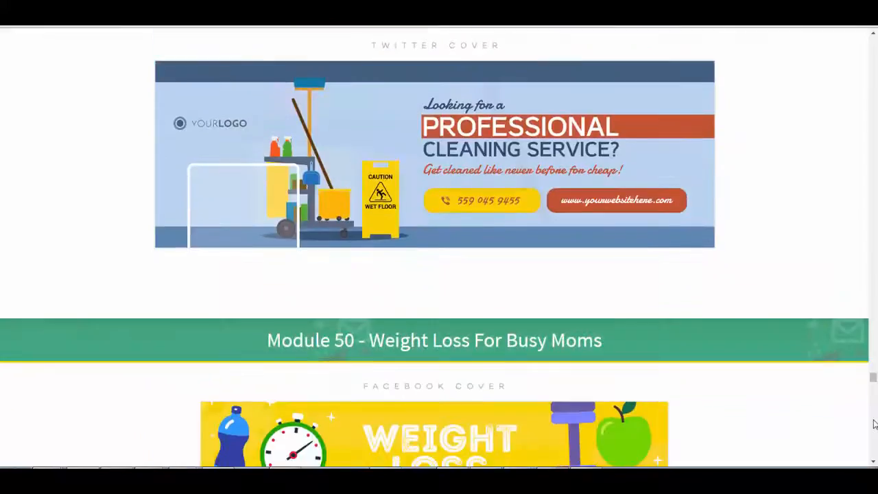
scroll(down, 3)
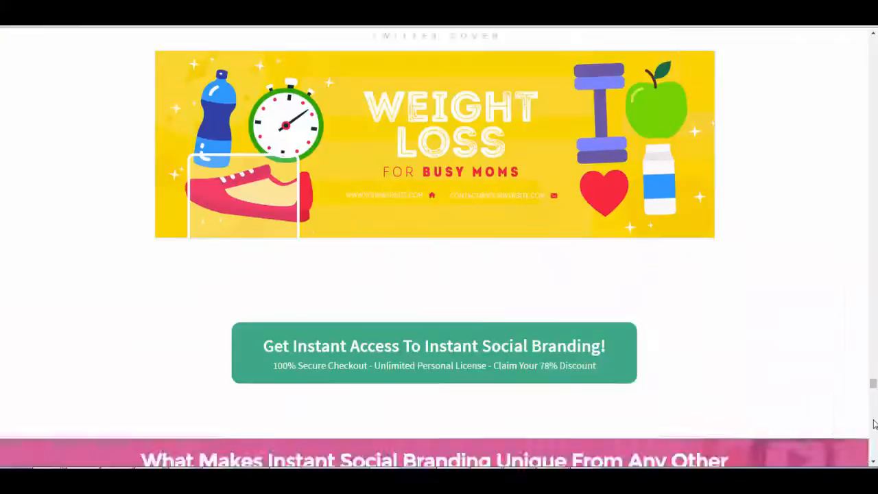
scroll(down, 3)
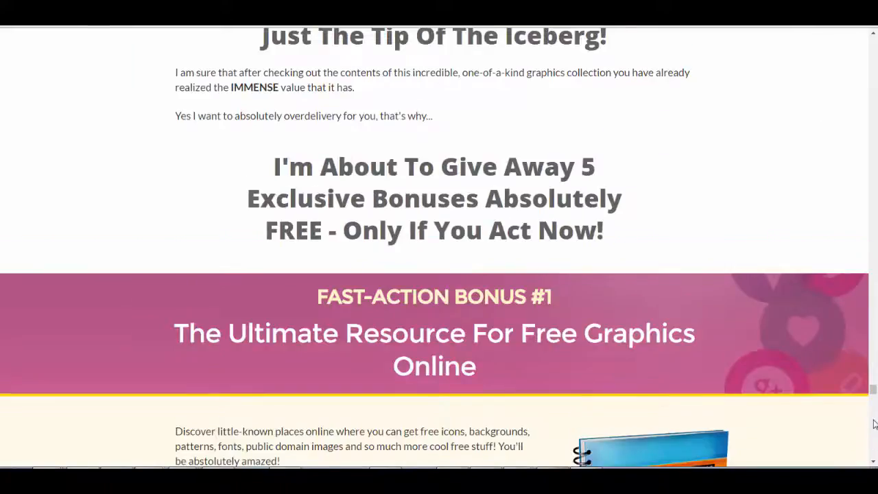
scroll(down, 3)
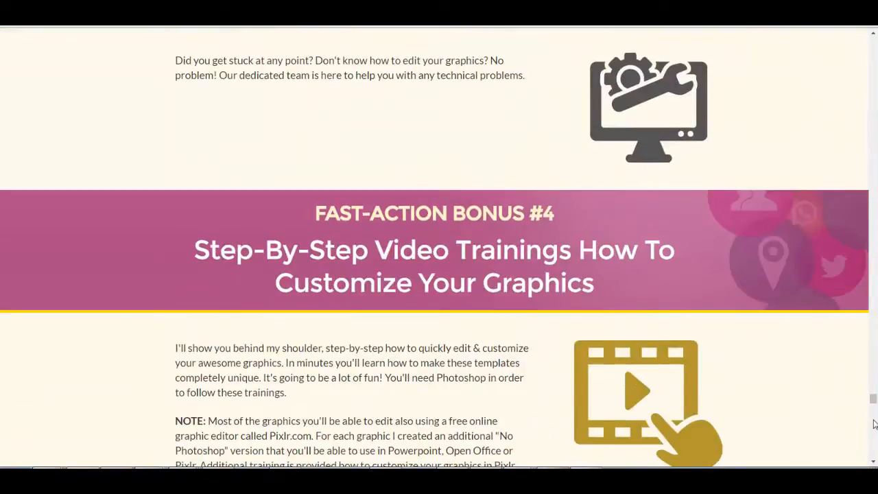
scroll(down, 3)
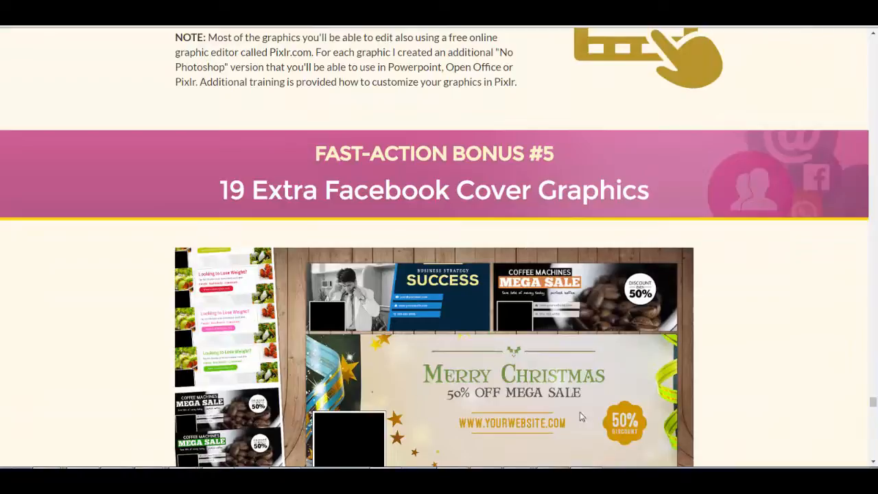
scroll(down, 3)
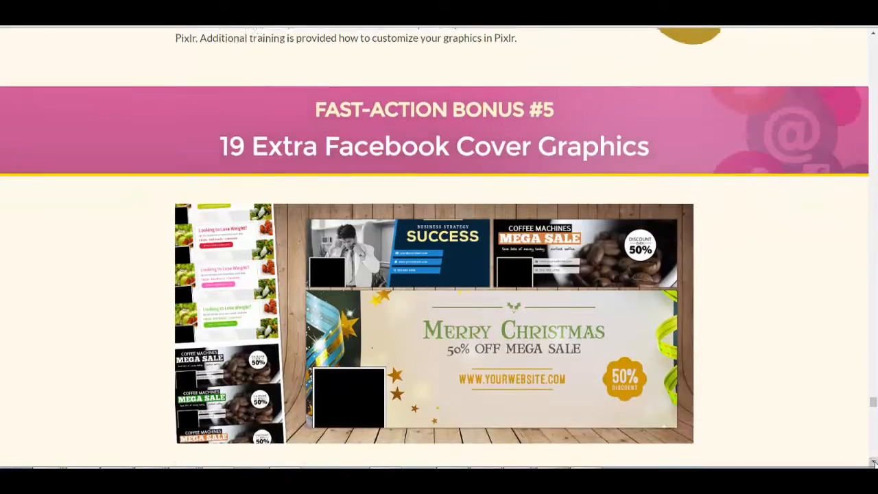
scroll(down, 3)
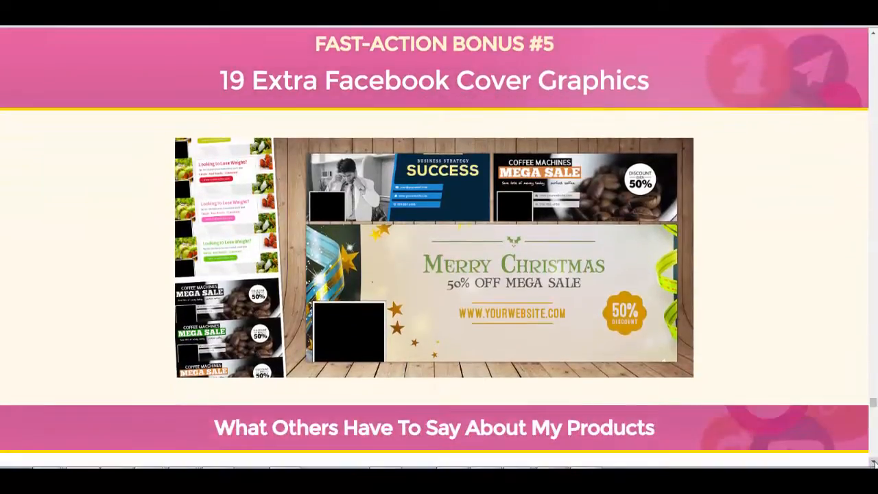